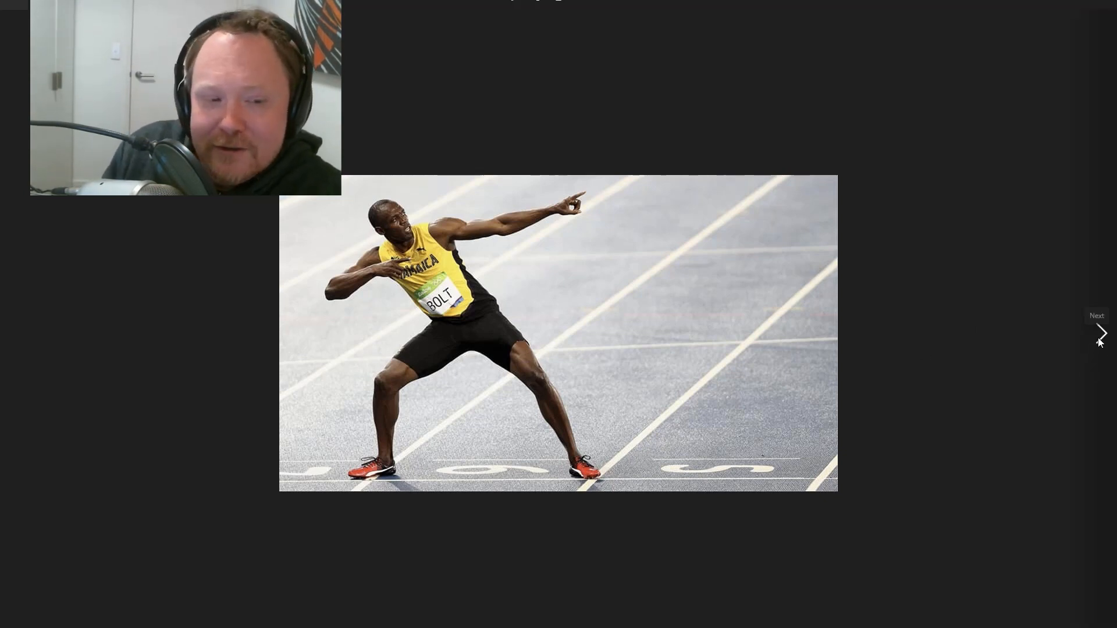
# Step: Advance from the sprinter photo to the sculpted 3D head model slide
pyautogui.click(1101, 334)
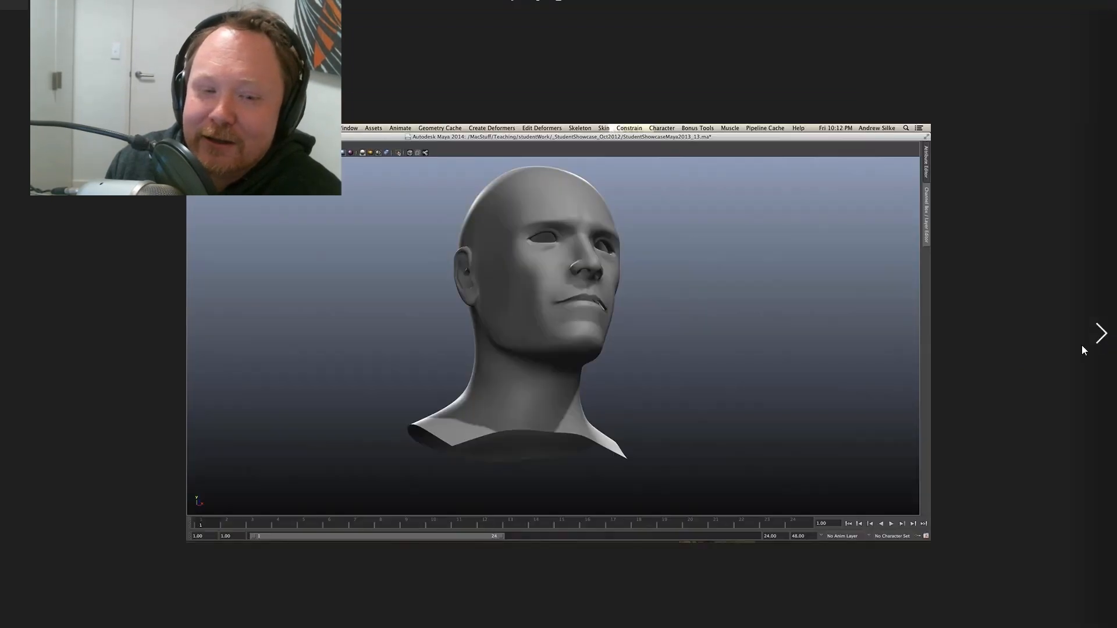
pyautogui.moveTo(618, 401)
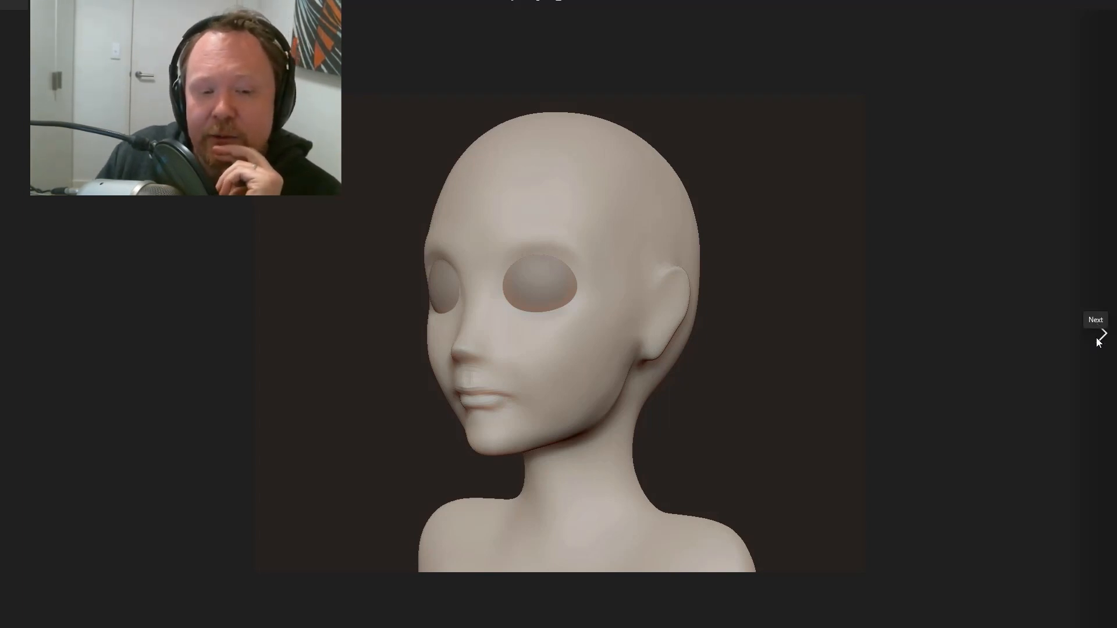
# Step: Advance past the pale big-eyed head sculpt to the cartoon girl render-and-rig slide
pyautogui.click(1102, 334)
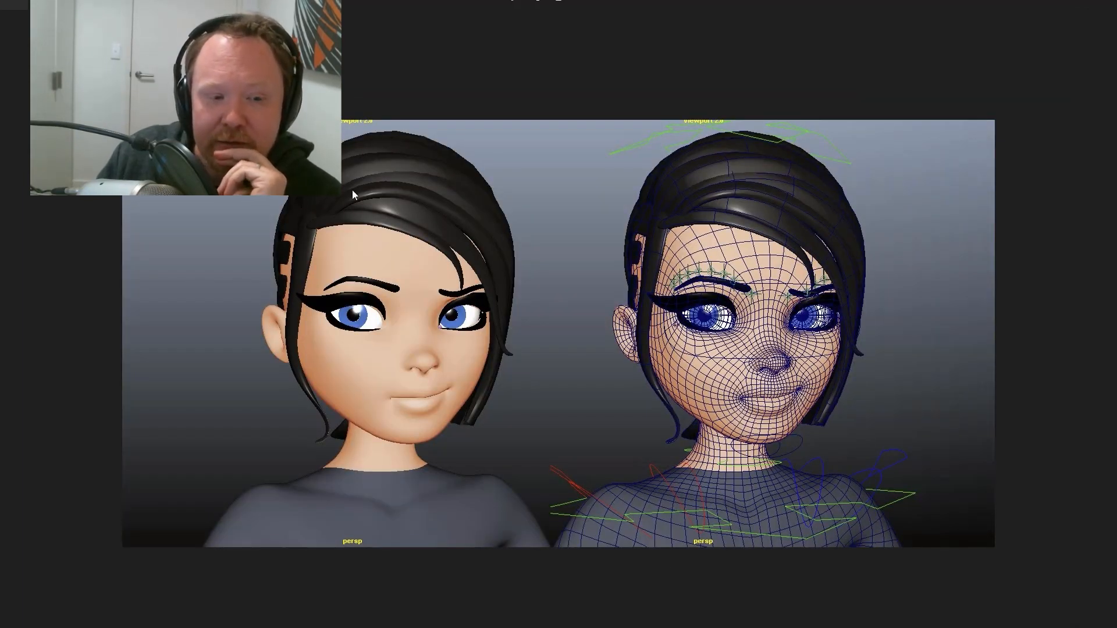
pyautogui.moveTo(973, 346)
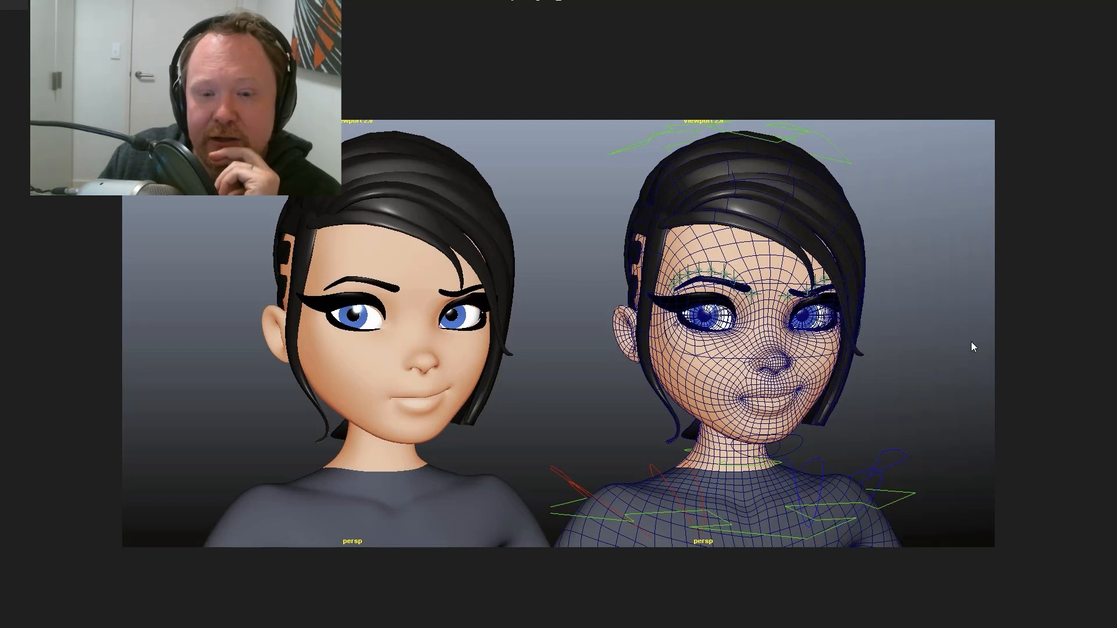
pyautogui.moveTo(967, 380)
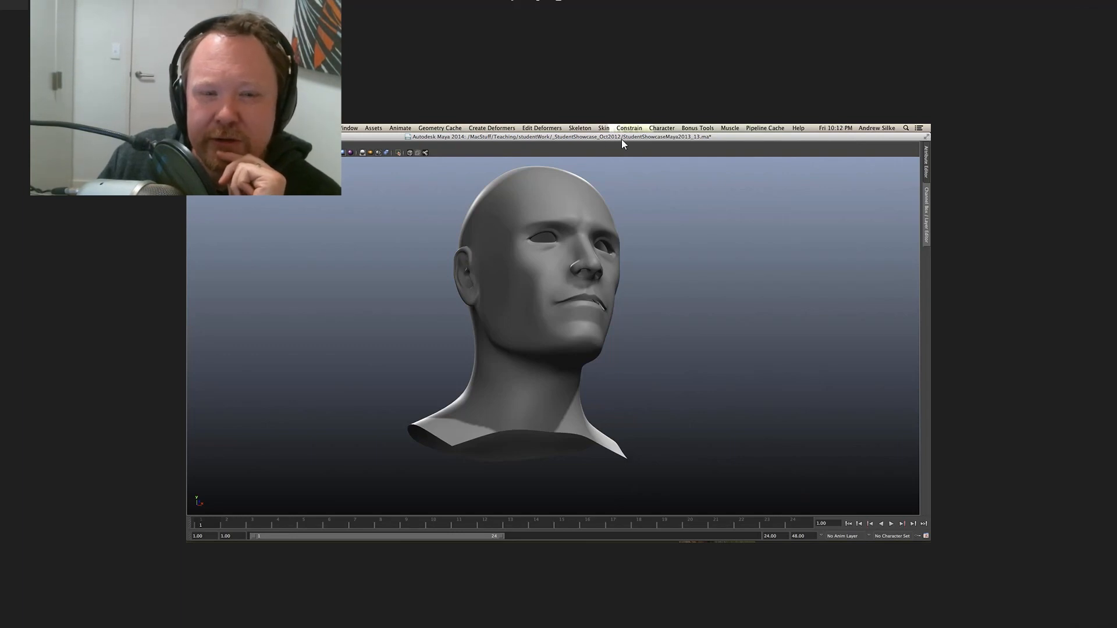
pyautogui.moveTo(1100, 334)
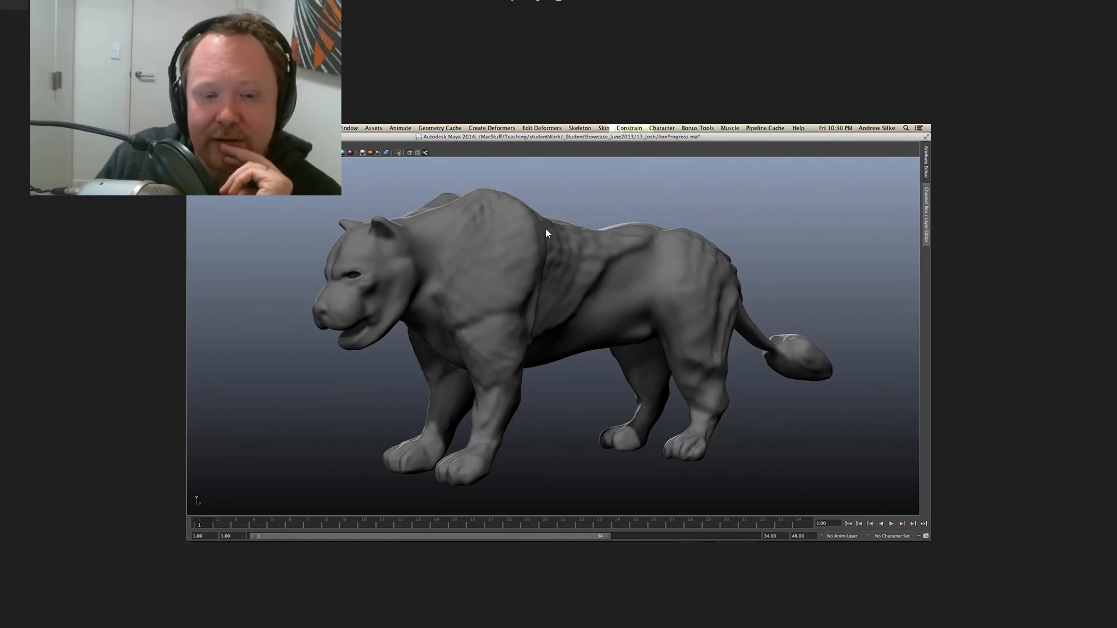
pyautogui.moveTo(797, 455)
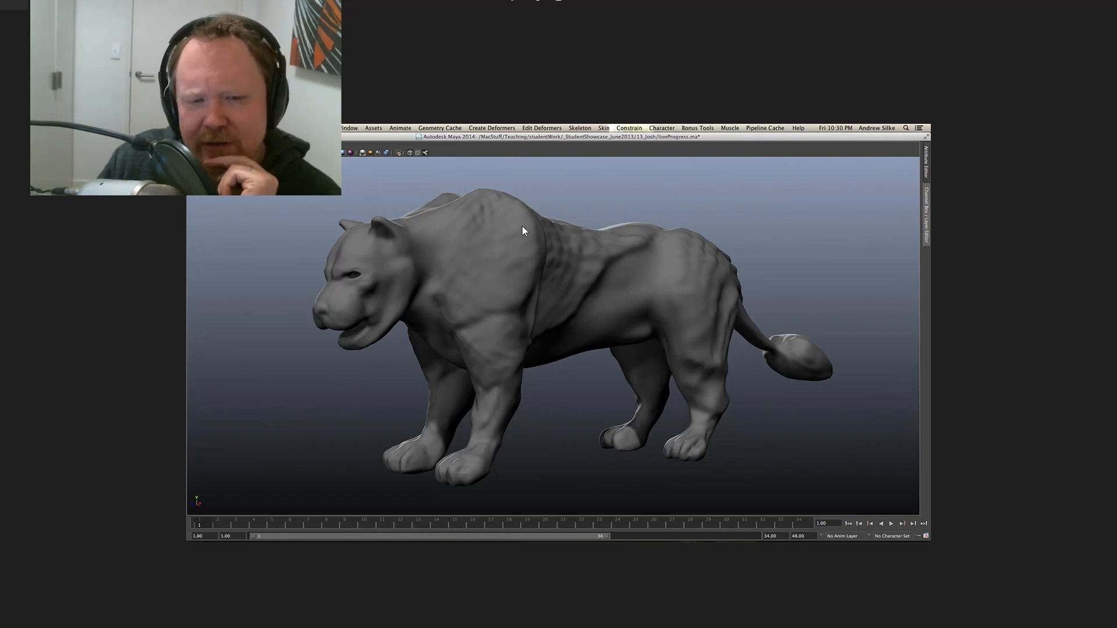
pyautogui.moveTo(482, 184)
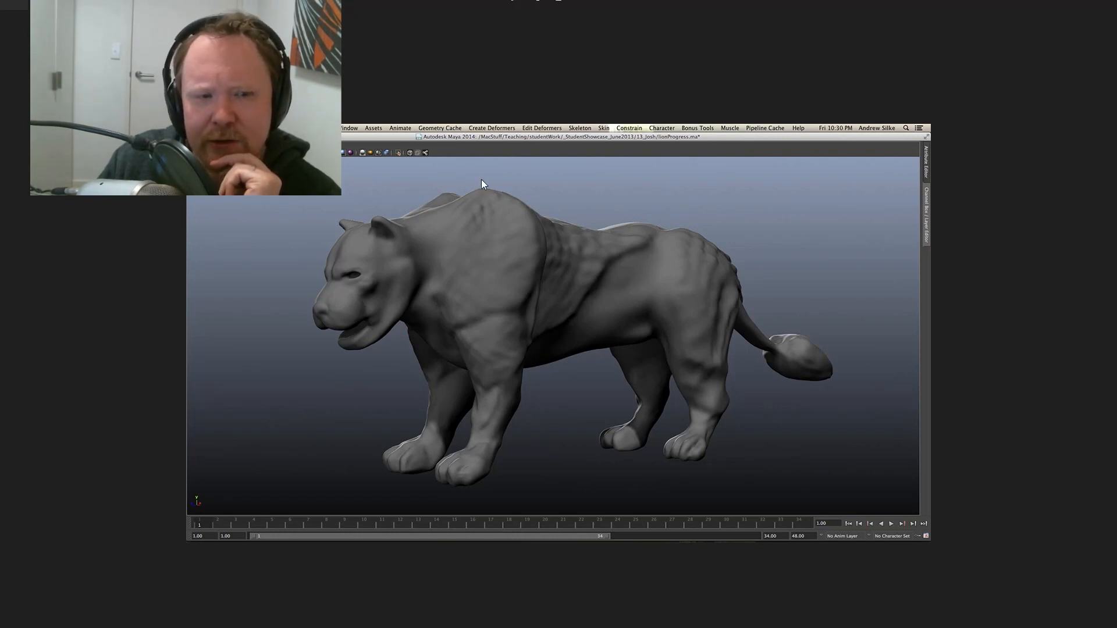
pyautogui.moveTo(630, 143)
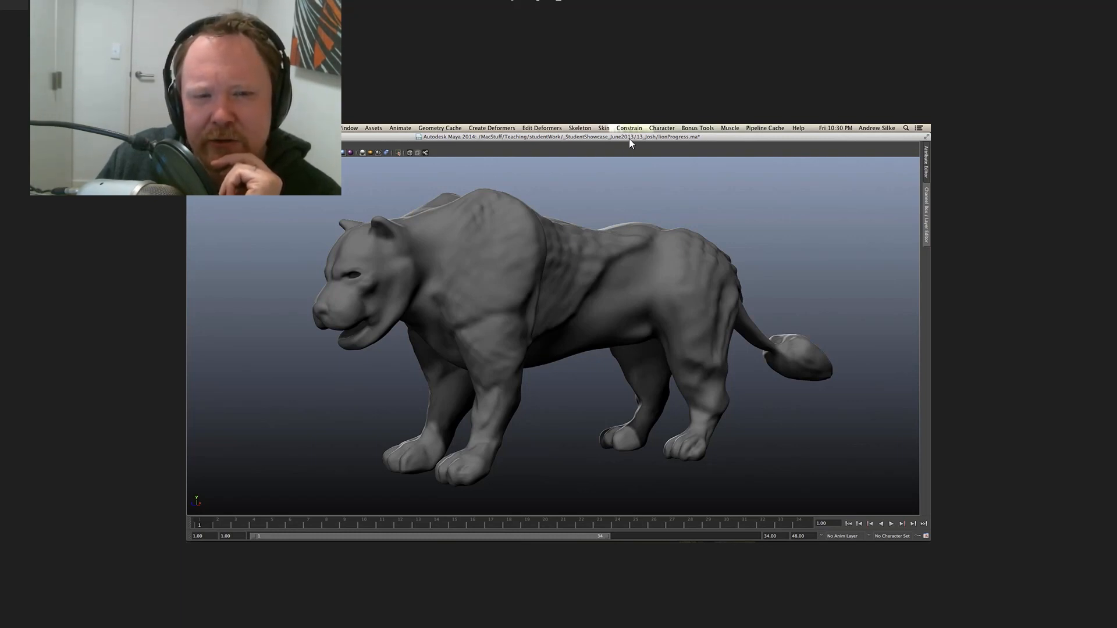
pyautogui.moveTo(918, 345)
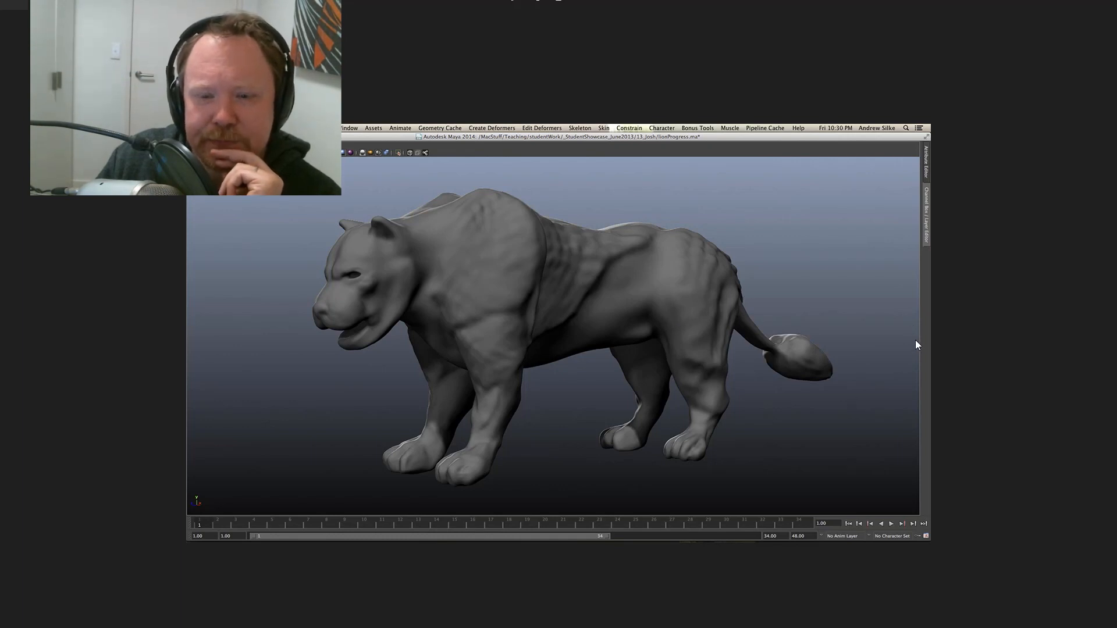
pyautogui.moveTo(1103, 334)
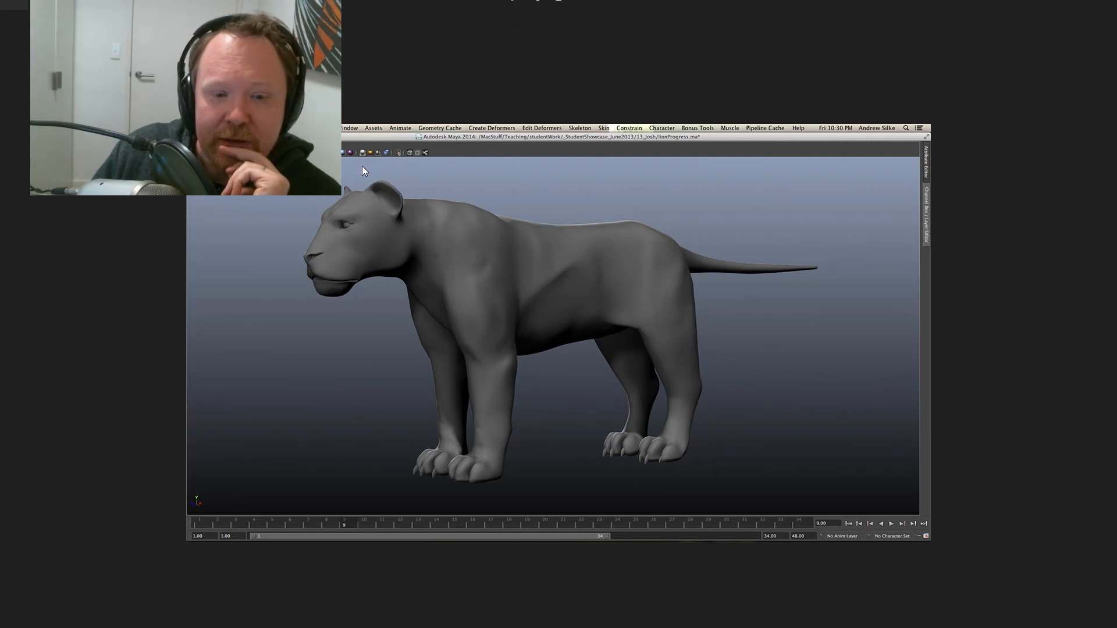
pyautogui.moveTo(797, 464)
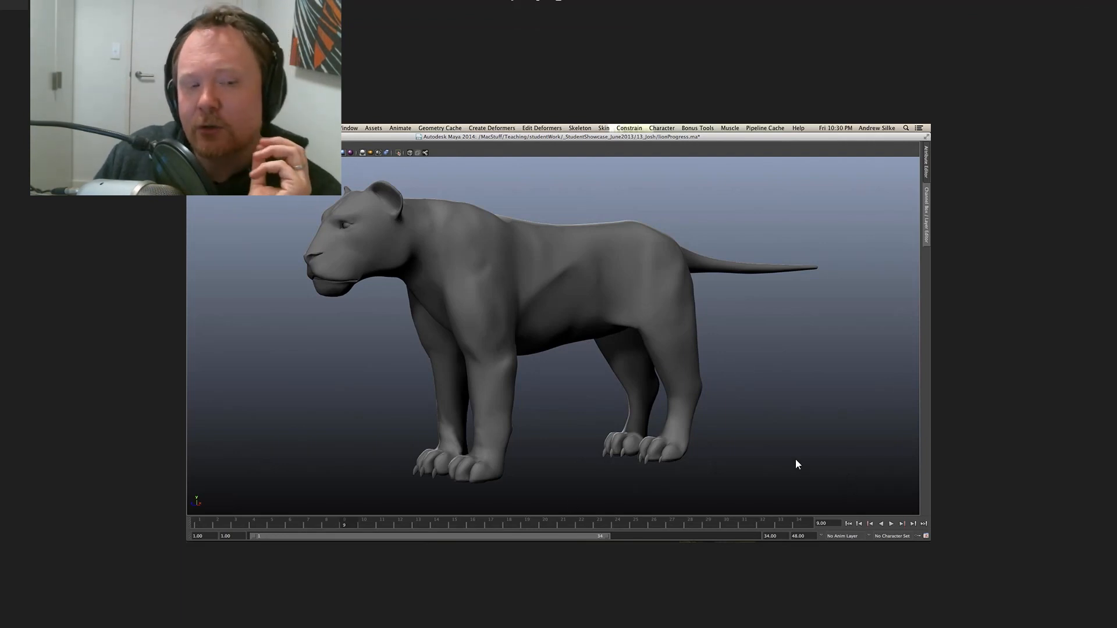
pyautogui.moveTo(846, 446)
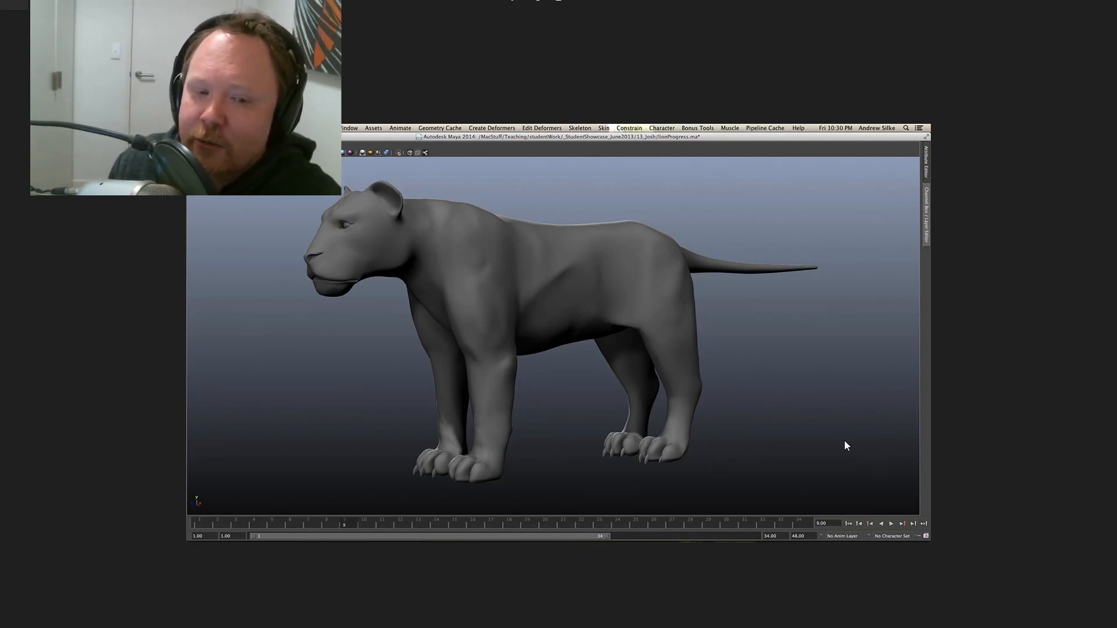
pyautogui.moveTo(4, 294)
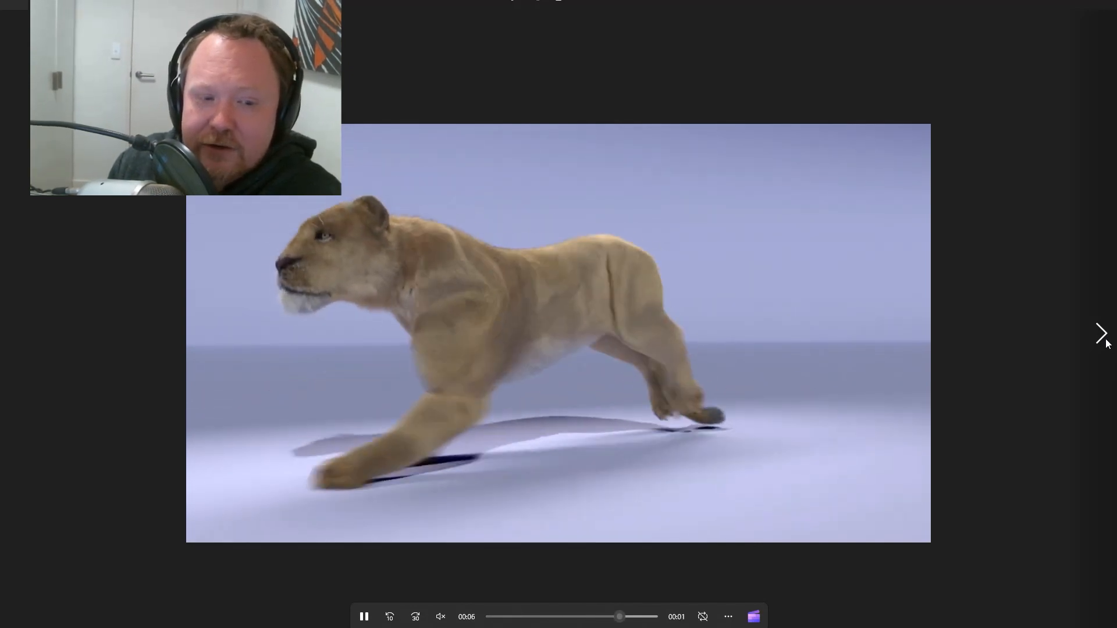
# Step: Play the furred lion run cycle clip, then move on to the grey sculpted lion slide
pyautogui.click(363, 616)
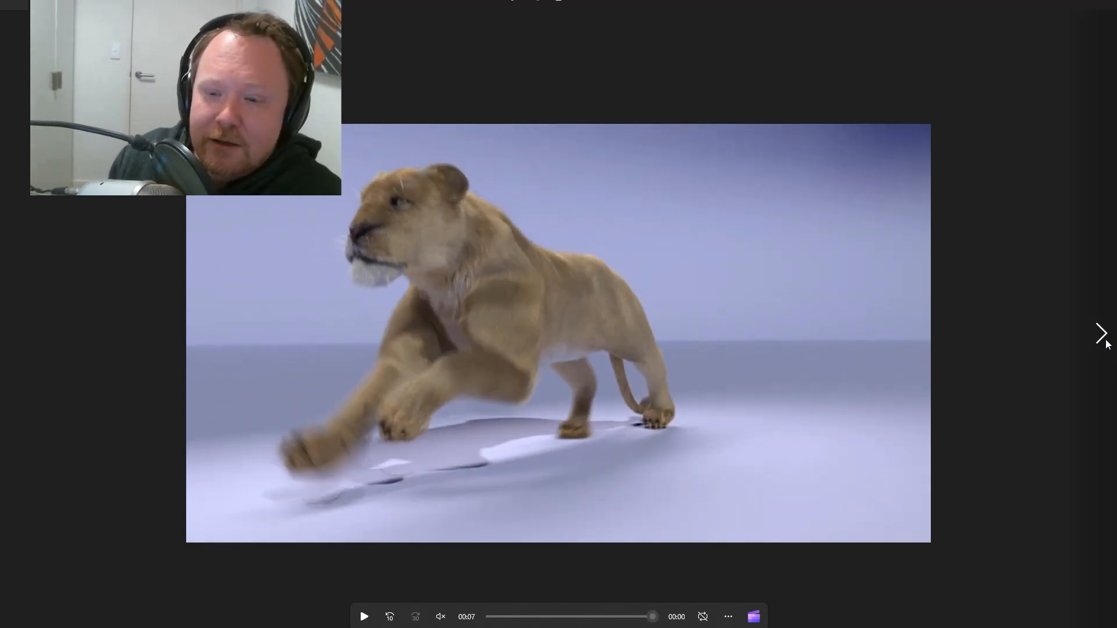
pyautogui.click(1102, 334)
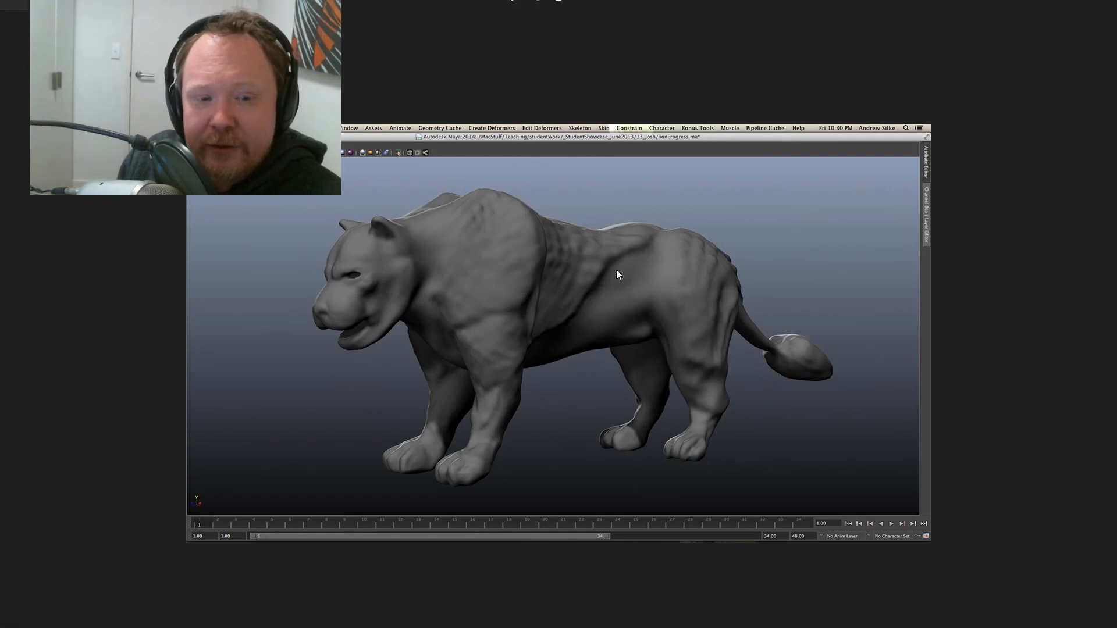
pyautogui.moveTo(1101, 335)
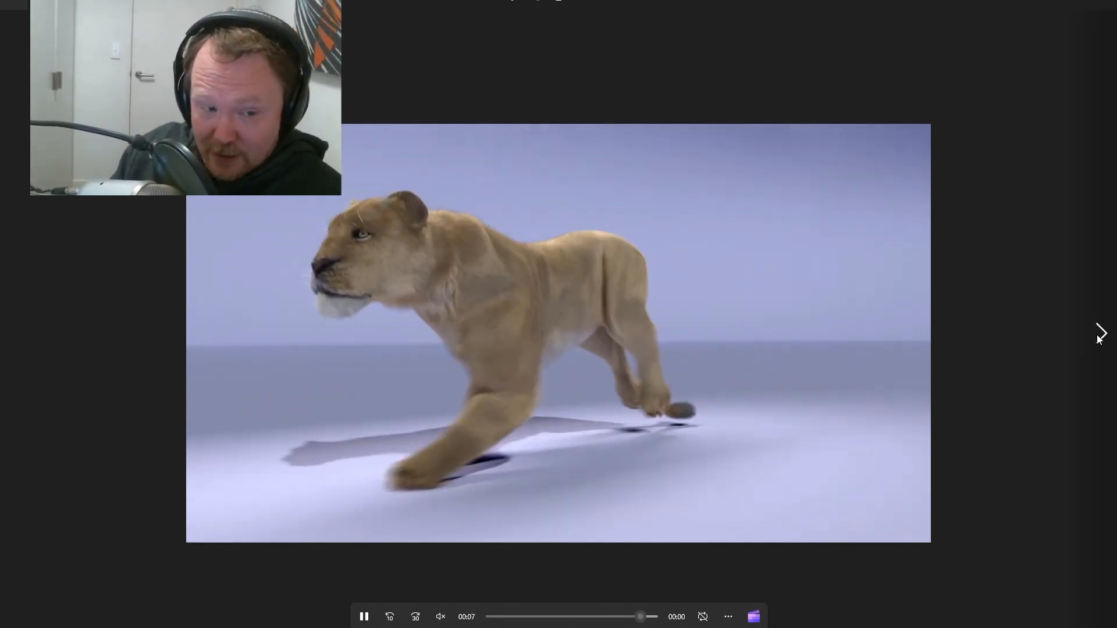
# Step: Replay the furred lion run cycle until it pauses on the final pounce frame
pyautogui.click(363, 617)
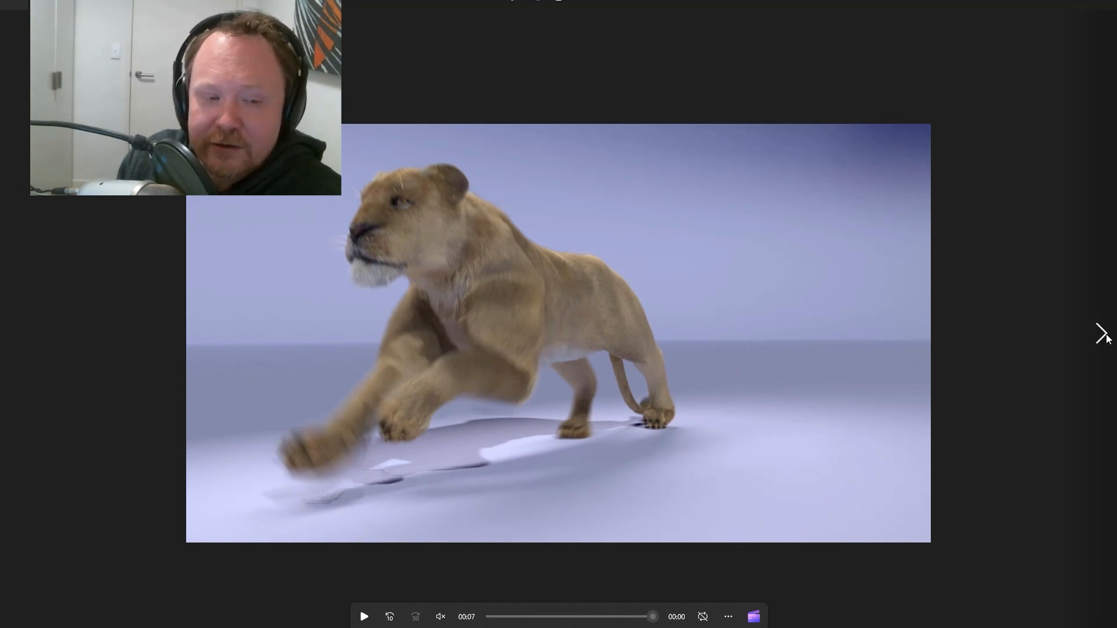
pyautogui.moveTo(1102, 335)
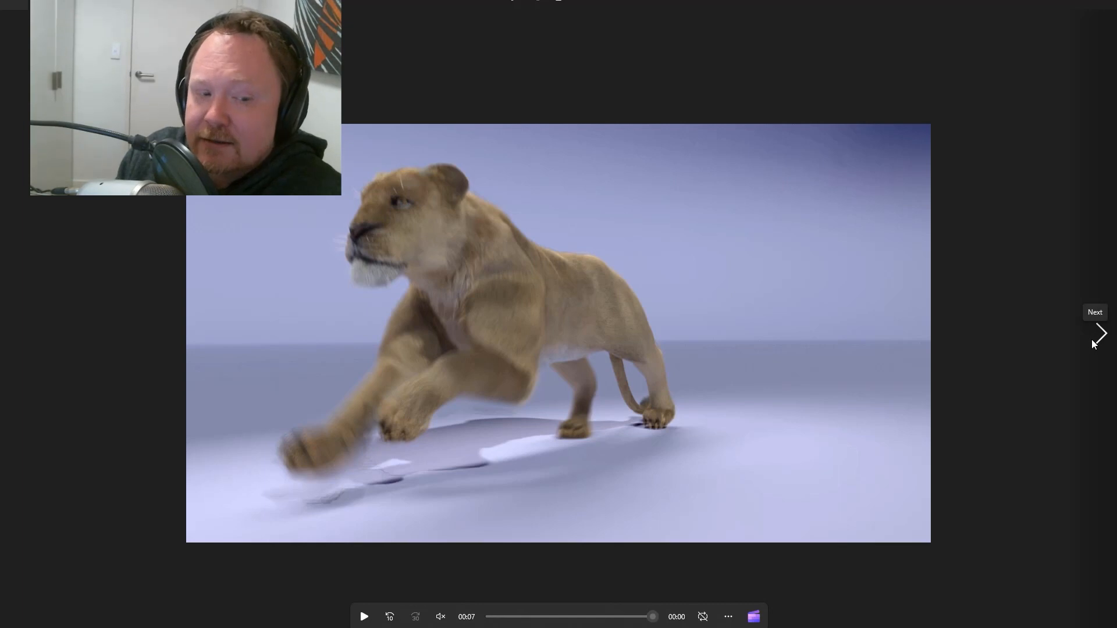